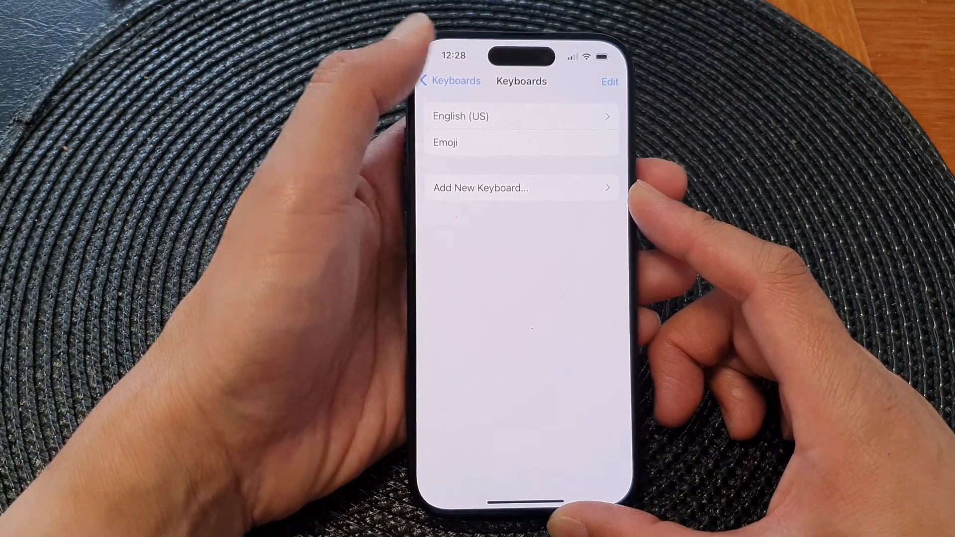
Exit Settings from the Keyboards list (English US, Emoji) back to the Home Screen
left_click(450, 81)
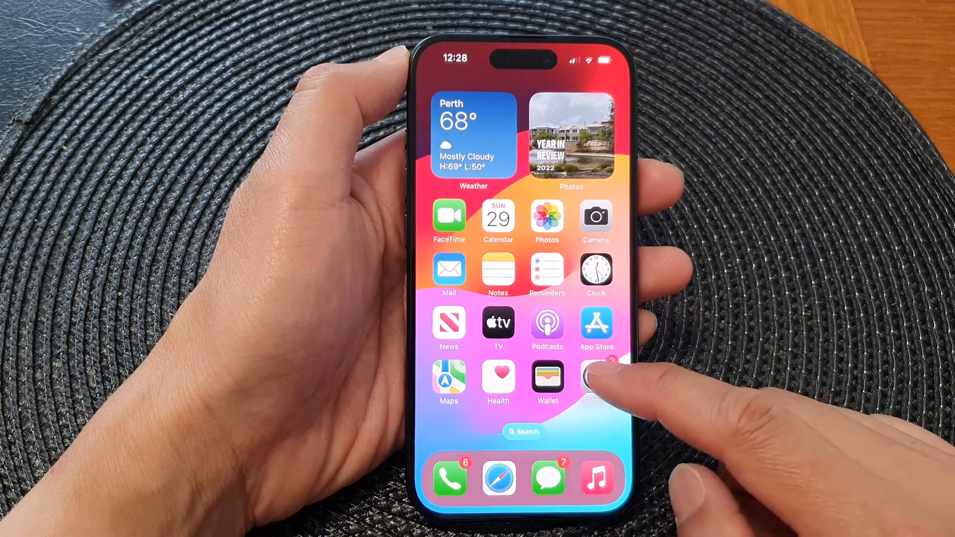
Reopen Settings and navigate through General to Keyboard settings
left_click(596, 377)
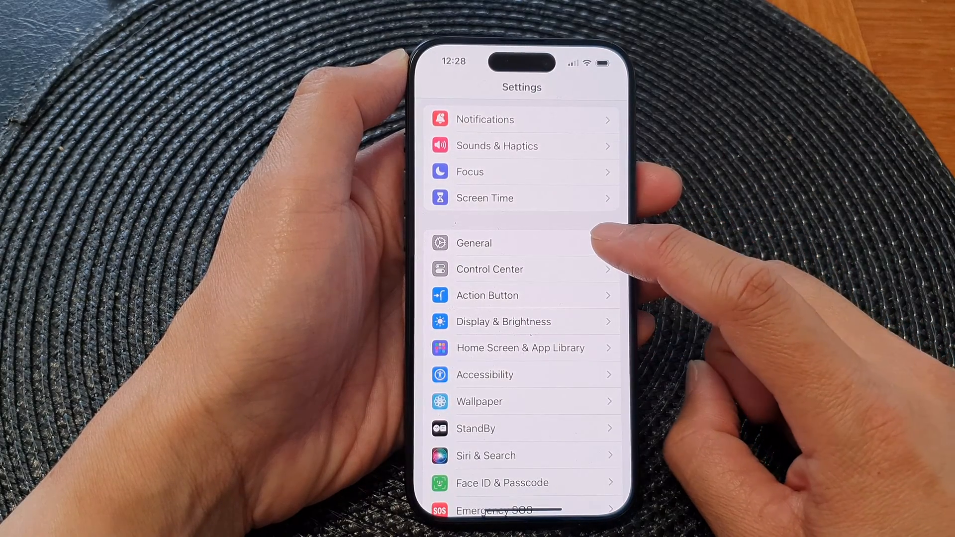
left_click(474, 244)
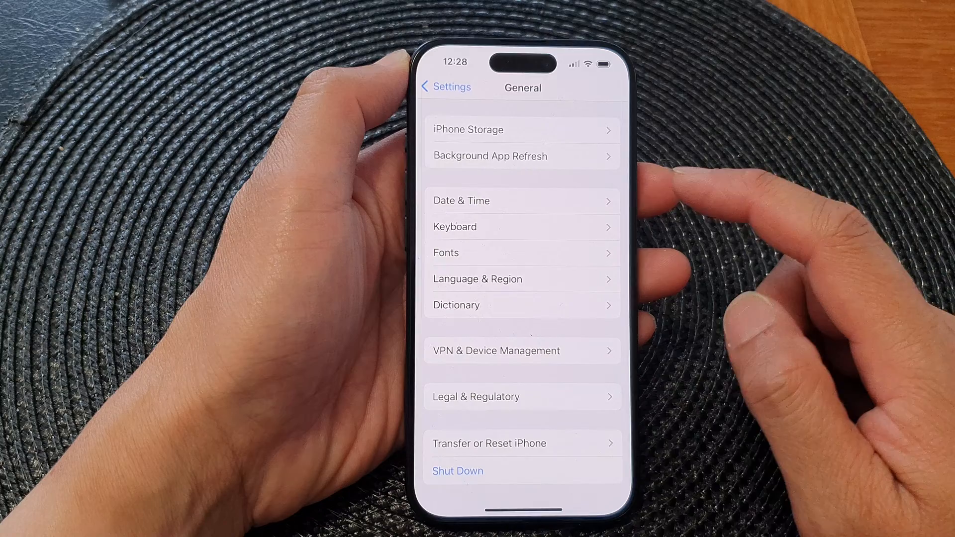
left_click(522, 225)
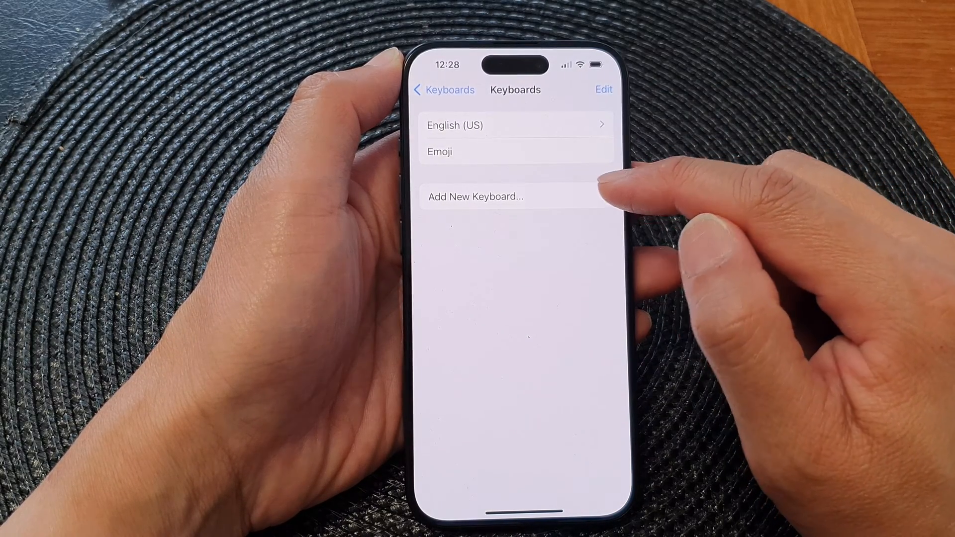
Open Add New Keyboard and scroll through the list of available languages
left_click(475, 196)
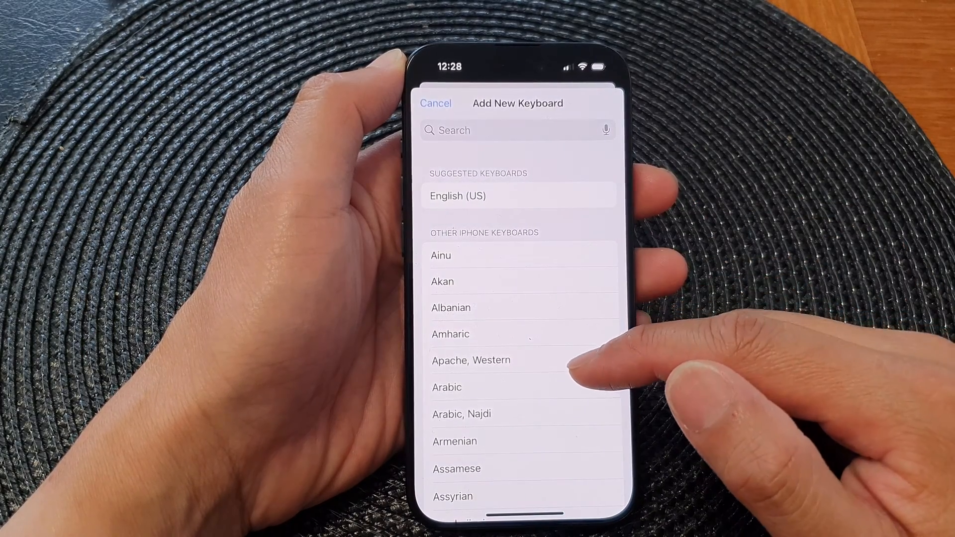
scroll("down", 3)
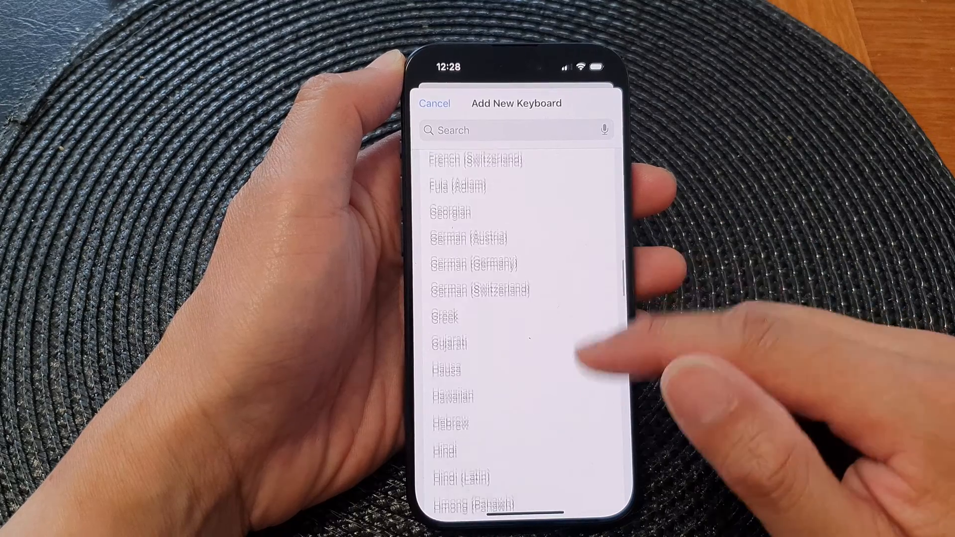
scroll("down", 3)
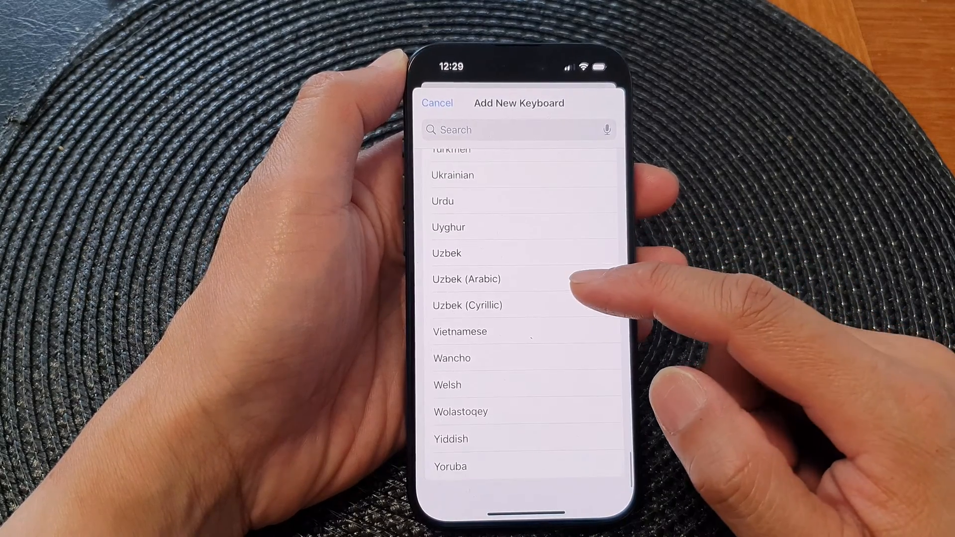
scroll("down", 3)
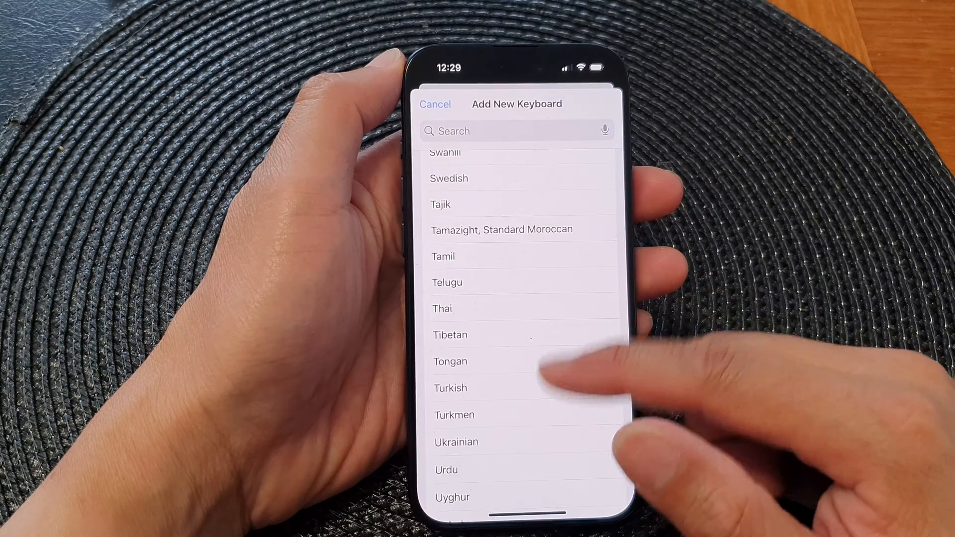
scroll("down", 3)
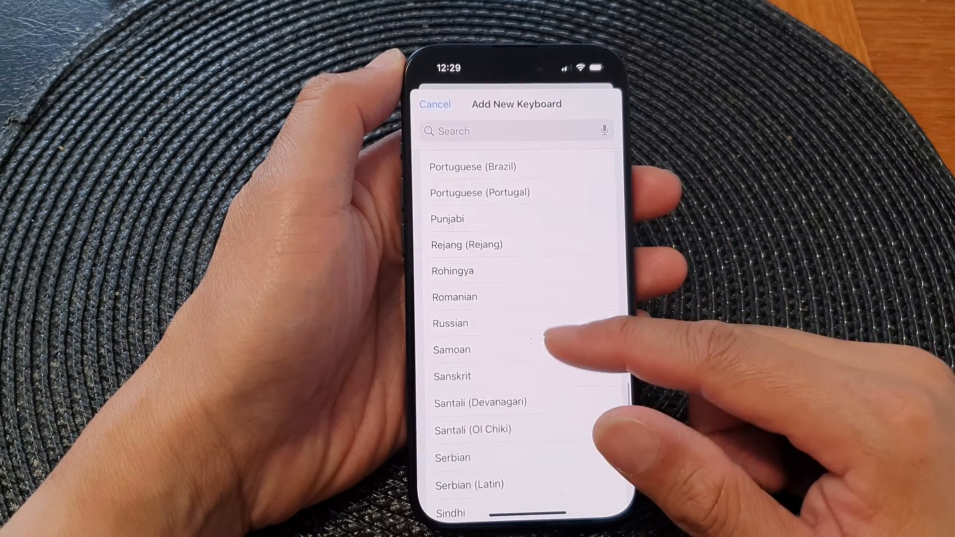
scroll("down", 3)
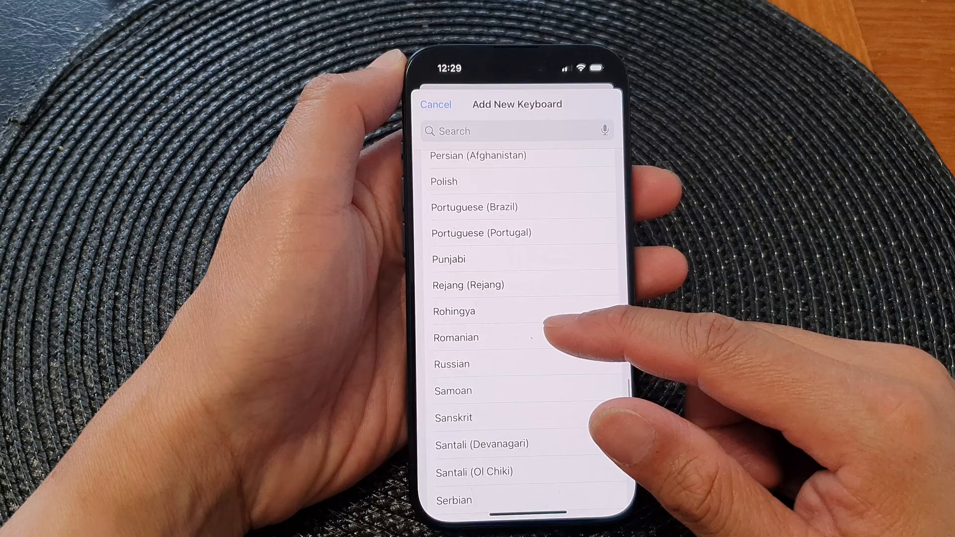
scroll("down", 3)
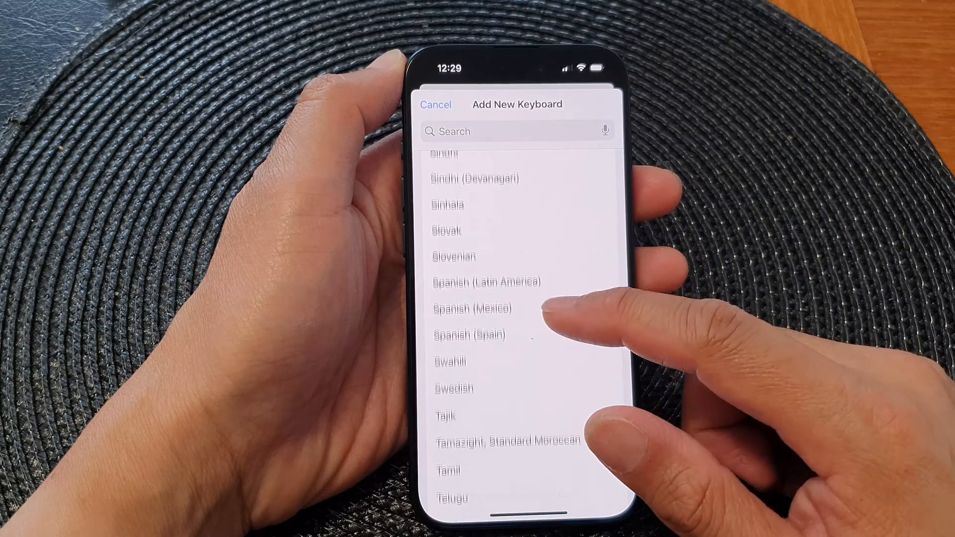
scroll("down", 3)
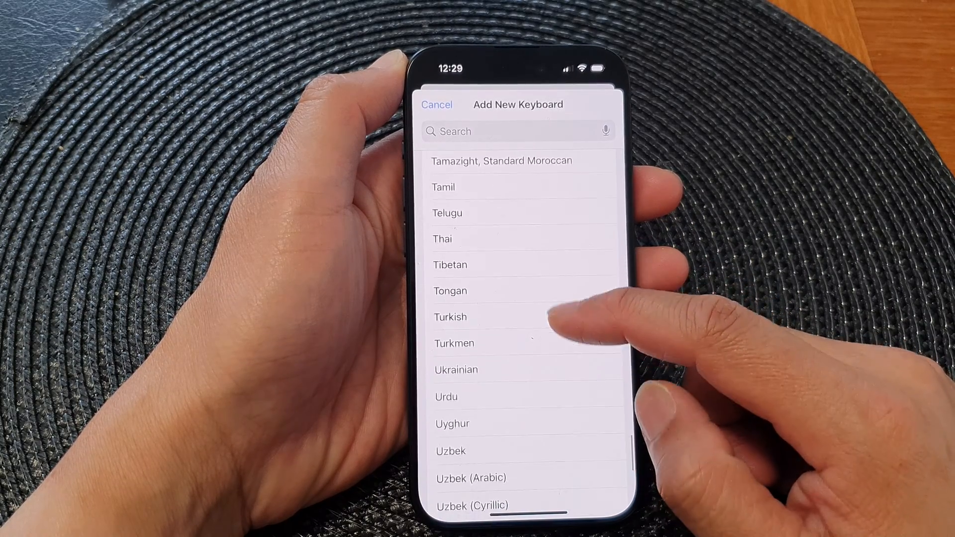
scroll("down", 3)
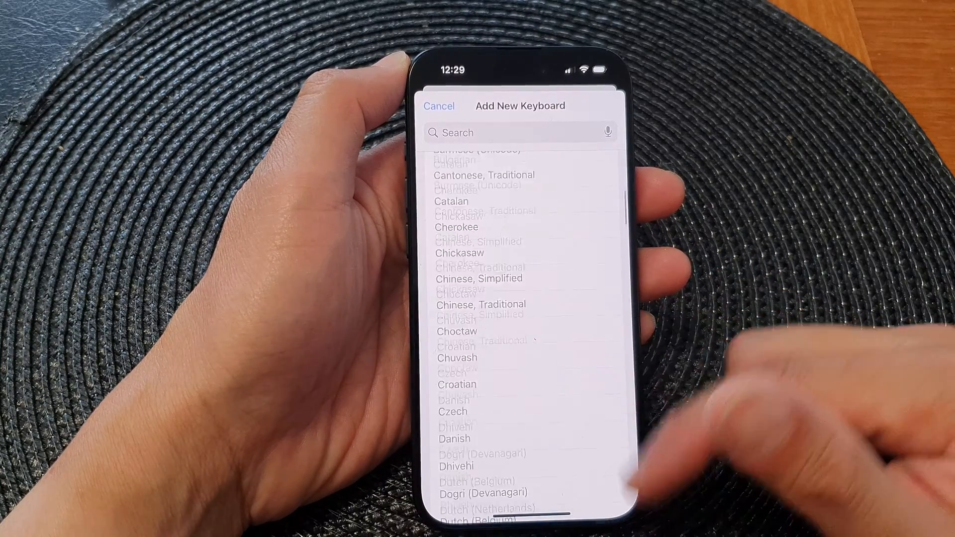
scroll("down", 3)
type("Vi")
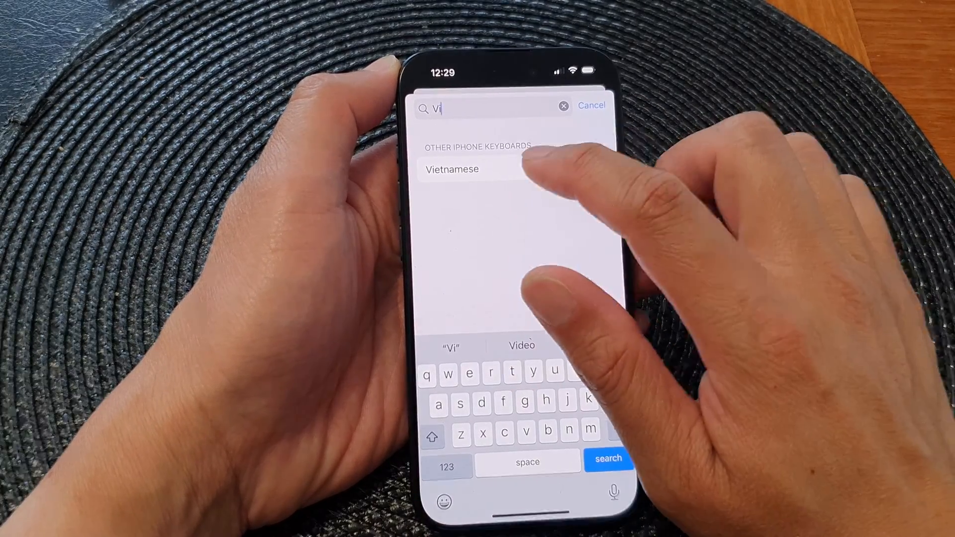
Select Vietnamese from the search results as the keyboard to add
left_click(452, 169)
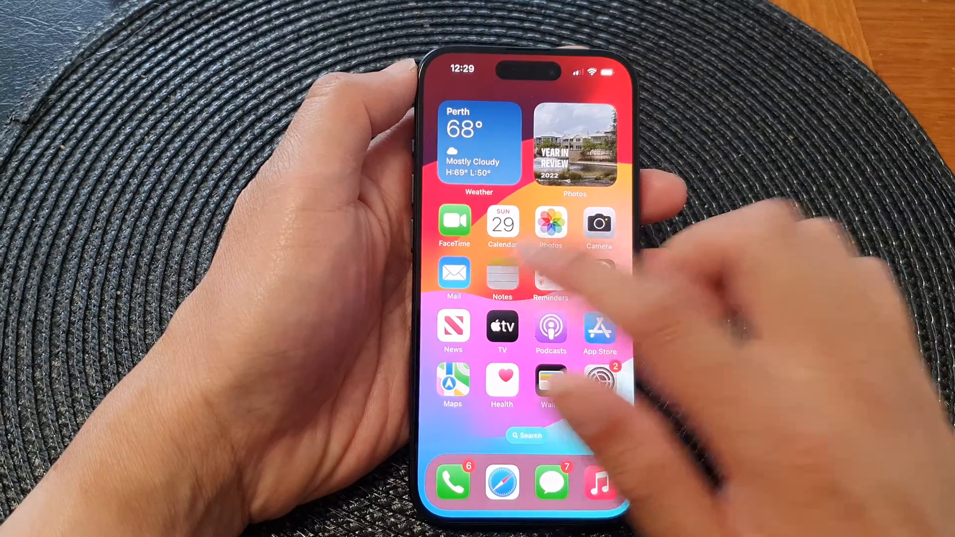
Open the 'This is a test' note and bring up the keyboard list with Tiếng Việt Telex
left_click(502, 273)
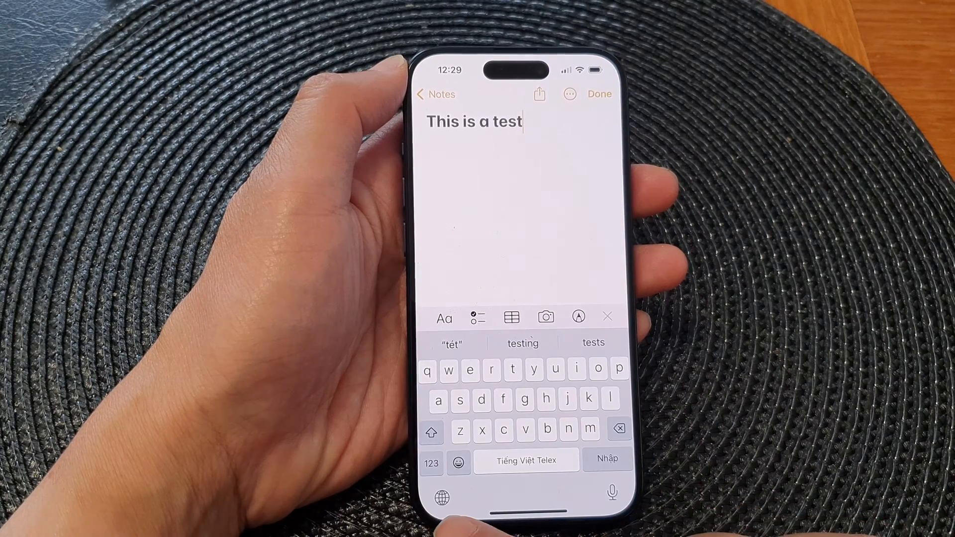
left_click(442, 499)
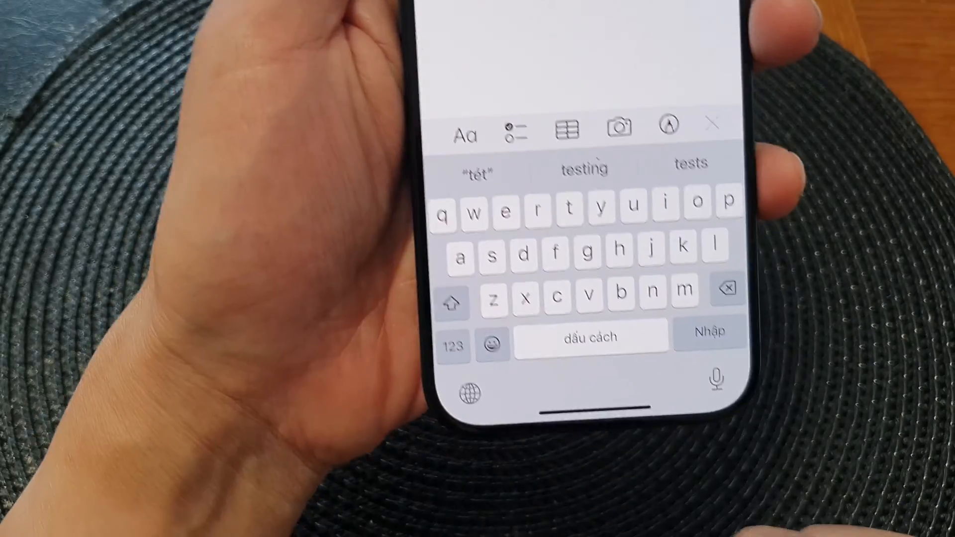
left_click(469, 393)
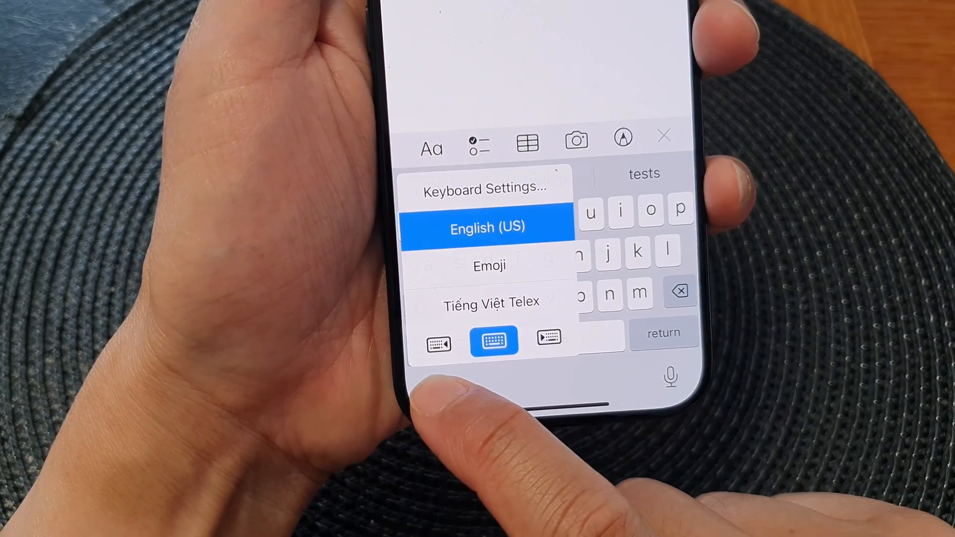